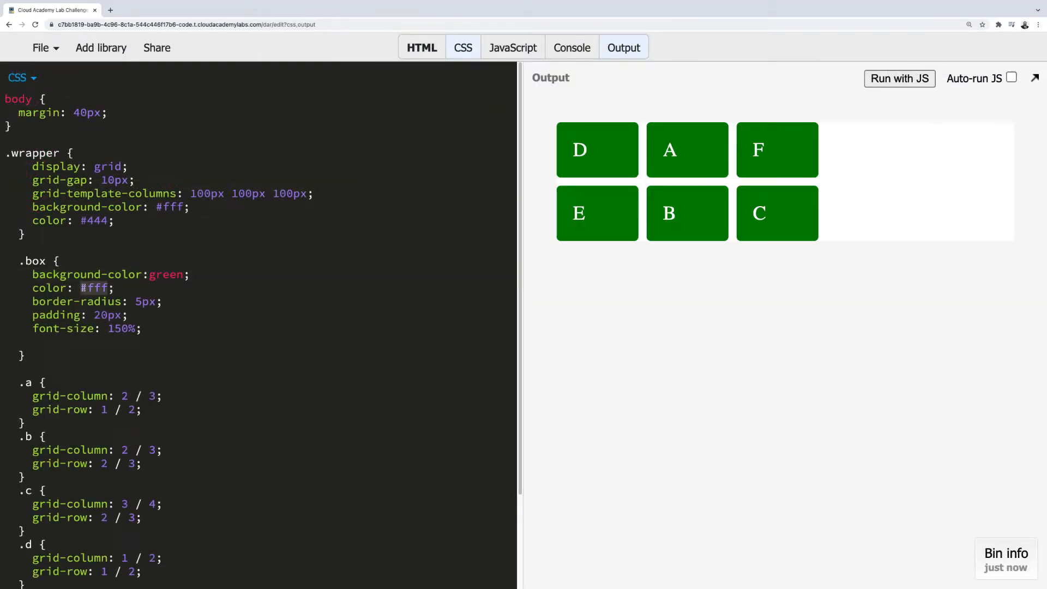
Change the .box text colour from #fff to black, then replace it with orange.
{"action": "type", "text": "black"}
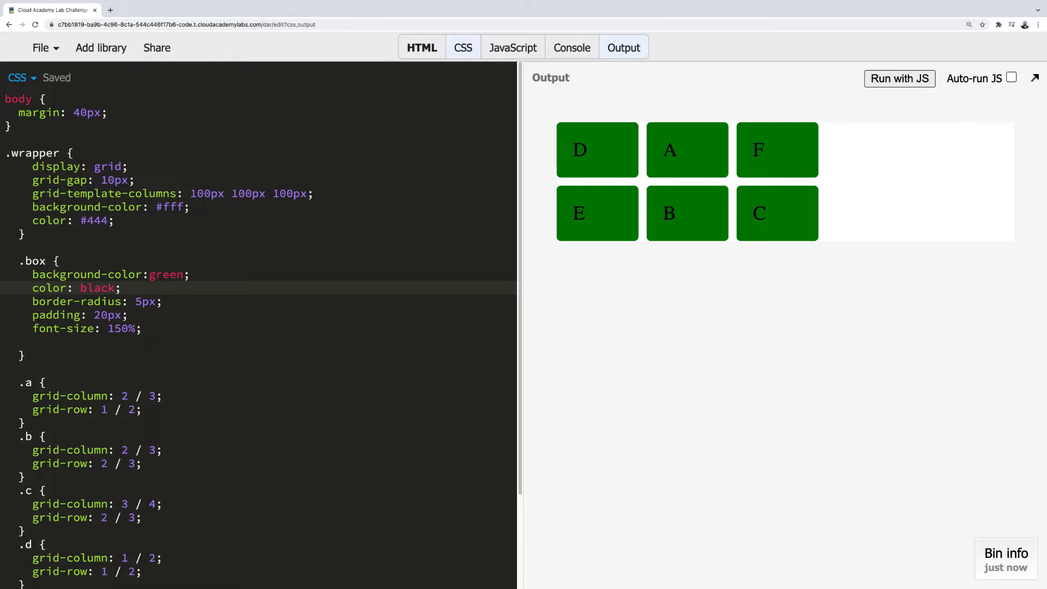
{"action": "double_click", "coordinate": [98, 287]}
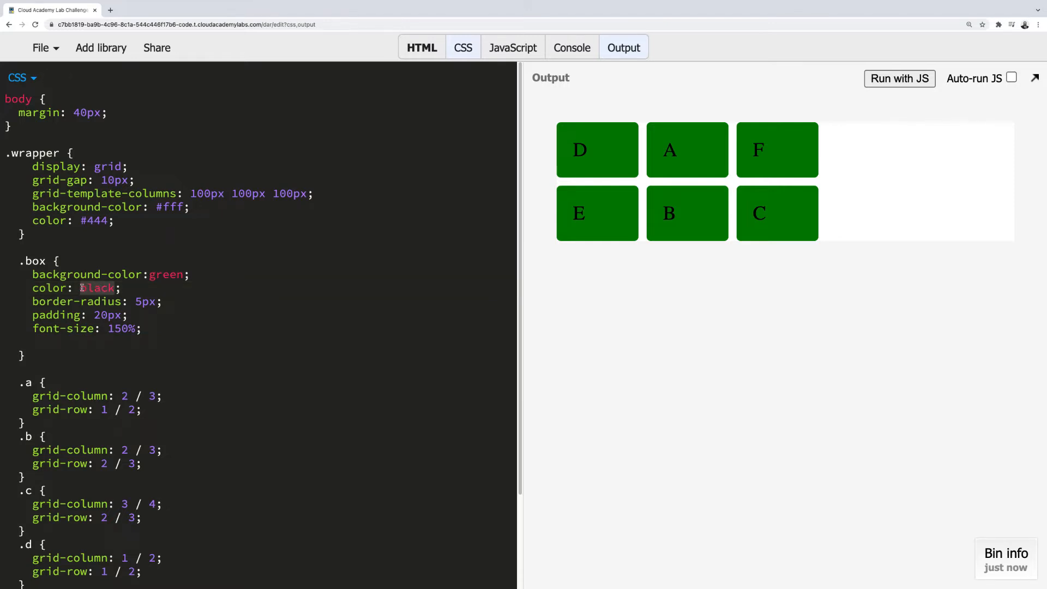
{"action": "type", "text": "orange"}
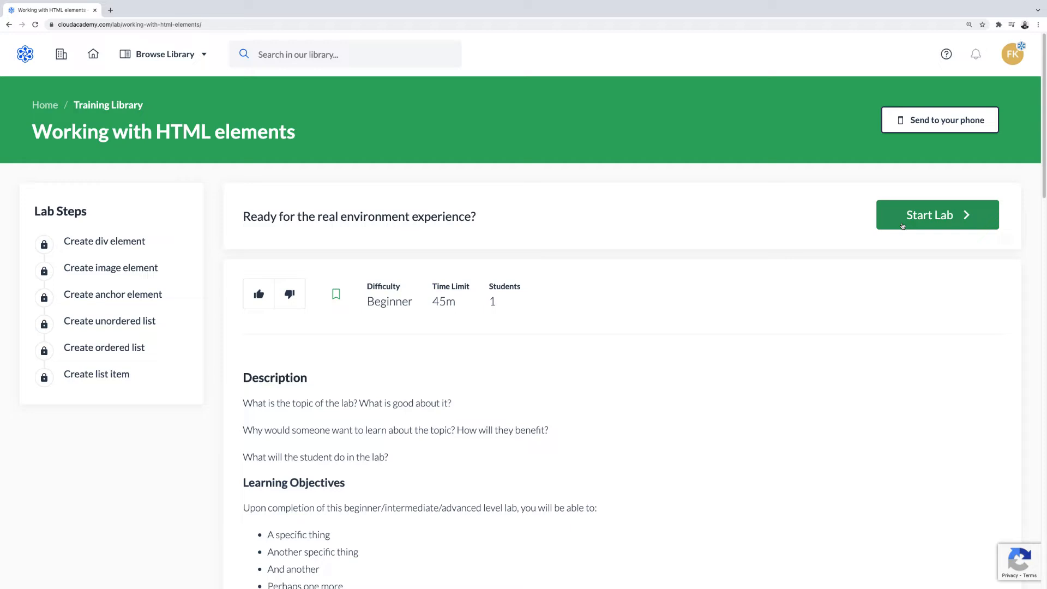
{"action": "mouse_move", "coordinate": [848, 300]}
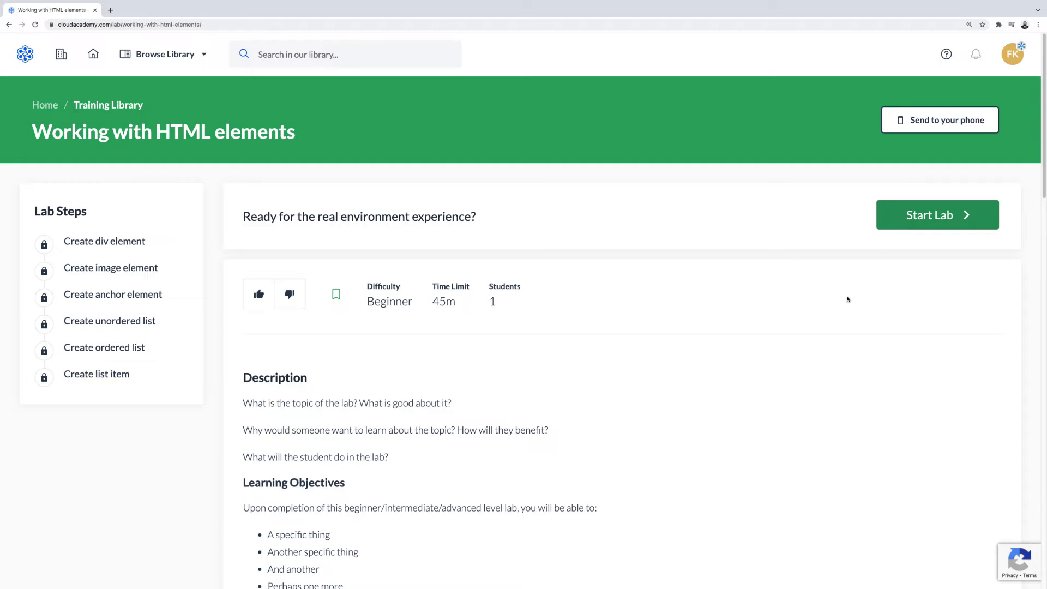
Start the Working with HTML elements lab and wait for the Create div element step.
{"action": "left_click", "coordinate": [937, 215]}
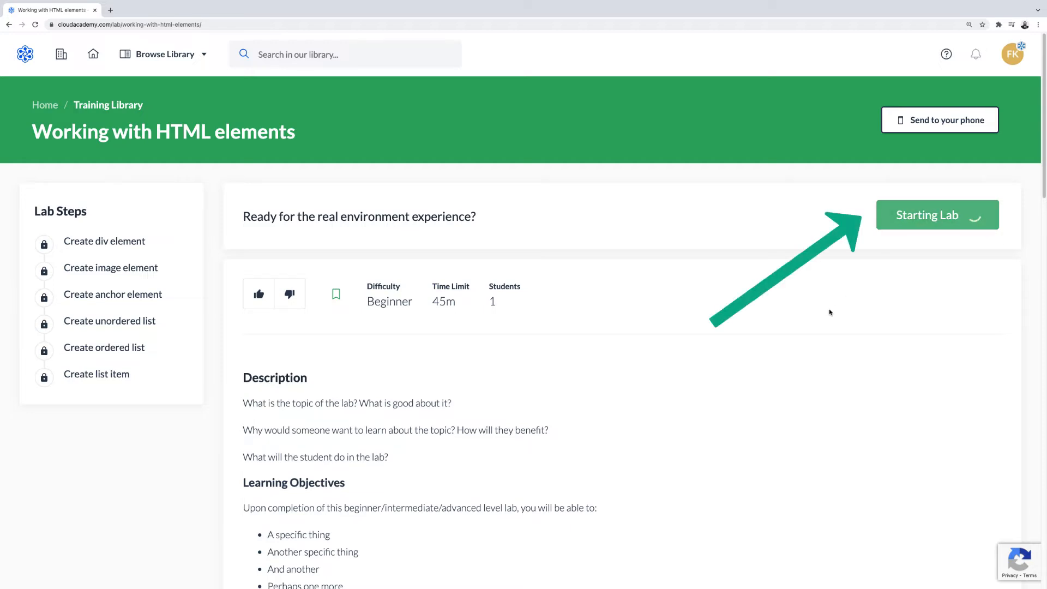
{"action": "left_click", "coordinate": [937, 215]}
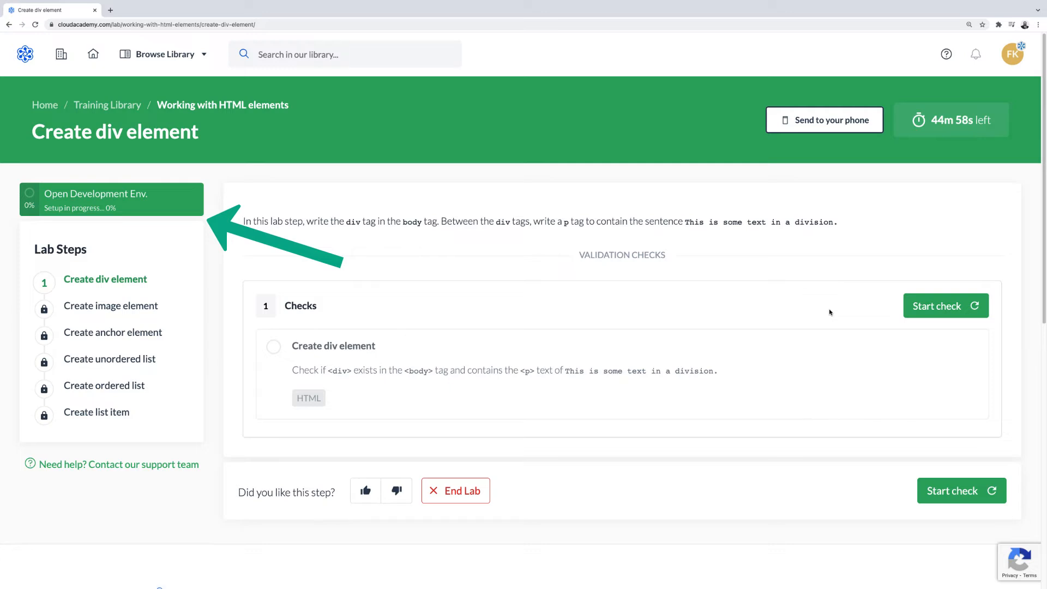
{"action": "mouse_move", "coordinate": [722, 313]}
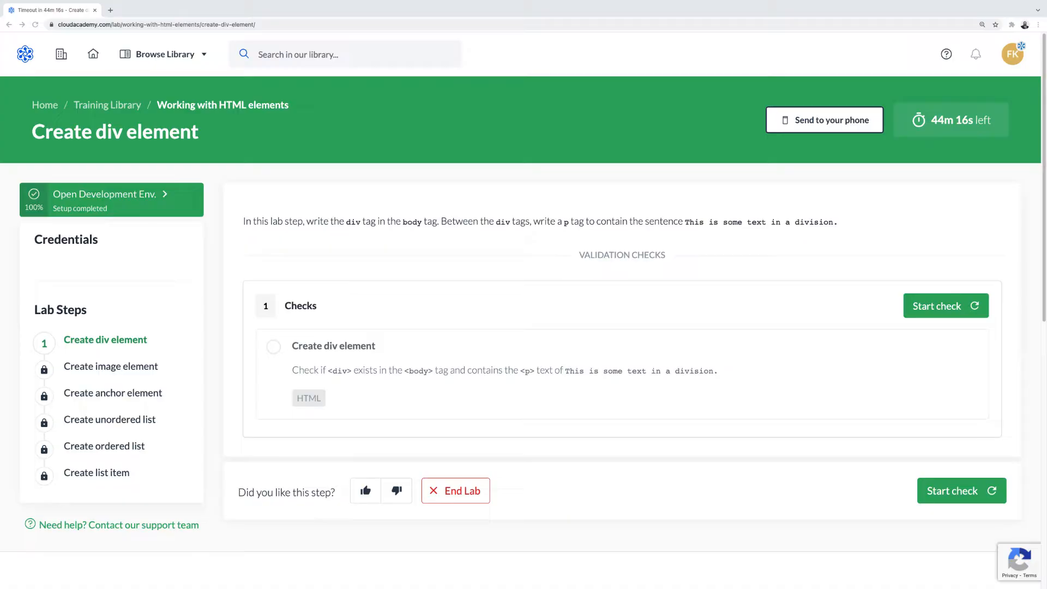
In the JS Bin body, add a div holding a paragraph reading This is some text in a division.
{"action": "left_click", "coordinate": [103, 194]}
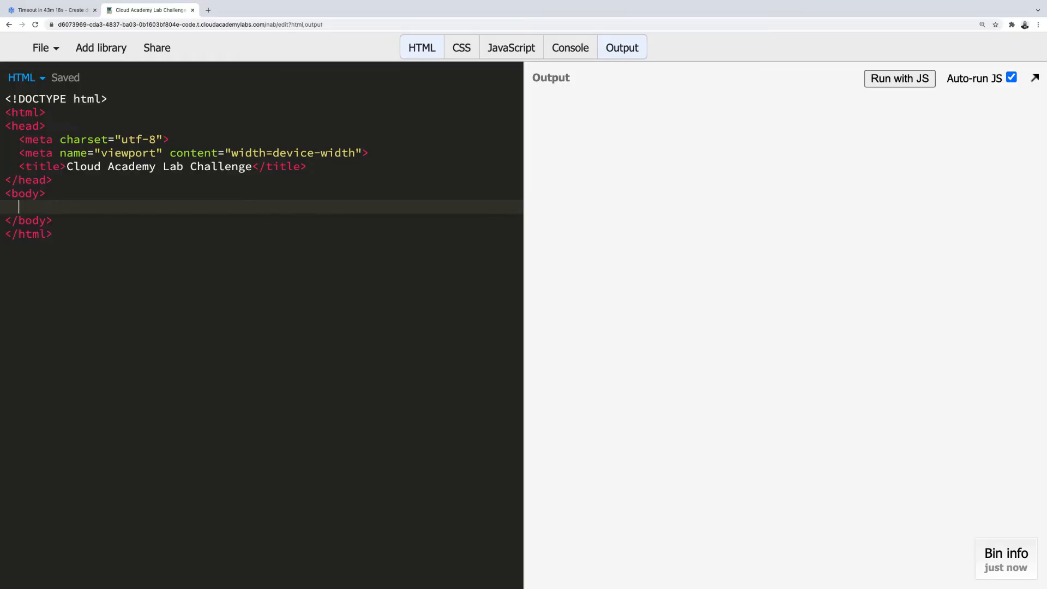
{"action": "type", "text": "<div></div>"}
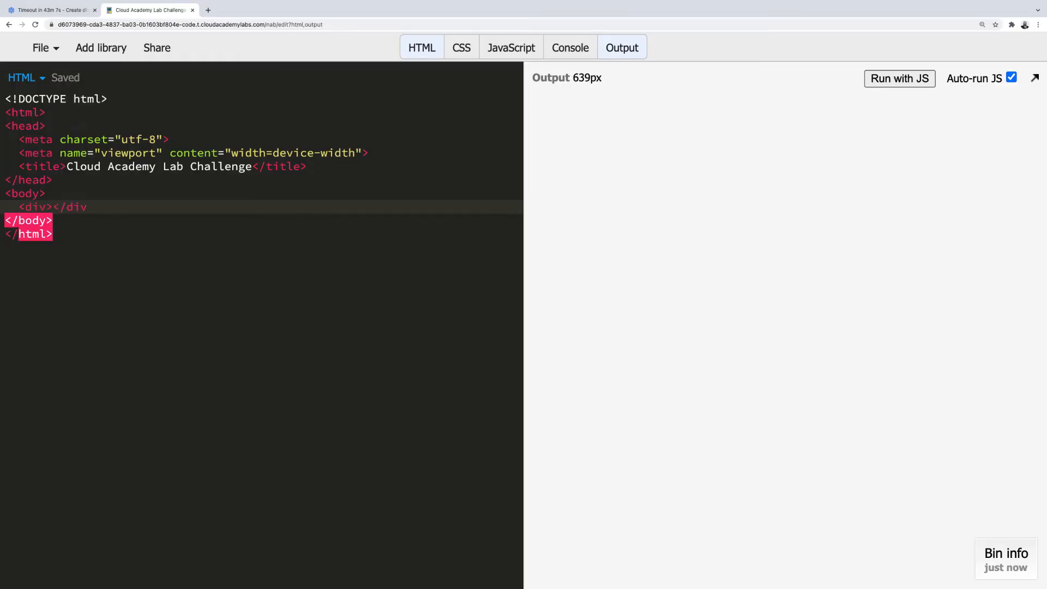
{"action": "type", "text": "<p>This is some text in a division<"}
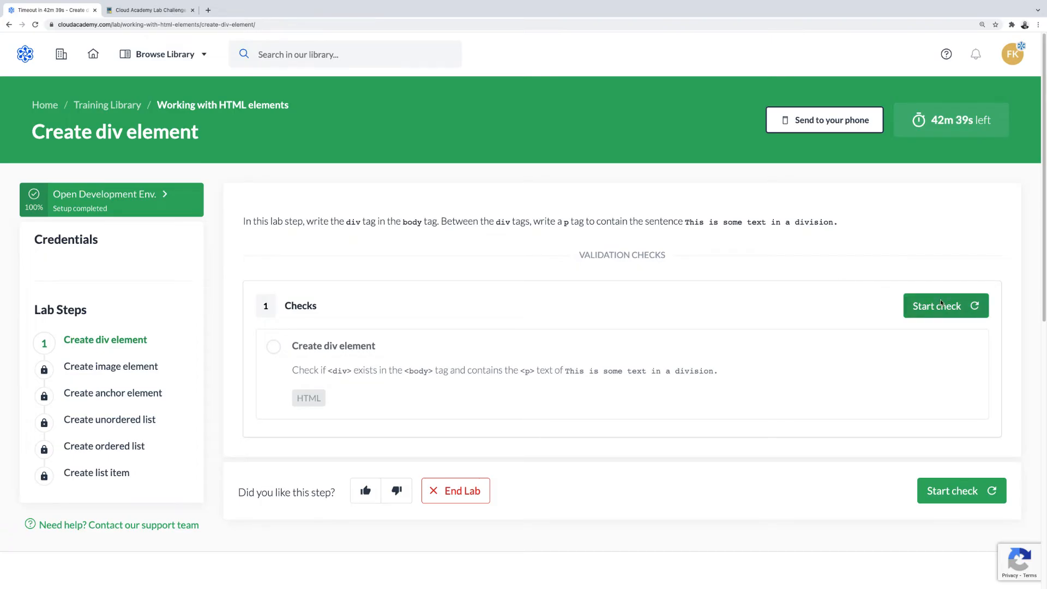
Run the div check, read the failure hint, and end the sentence with a period in JS Bin.
{"action": "left_click", "coordinate": [944, 305]}
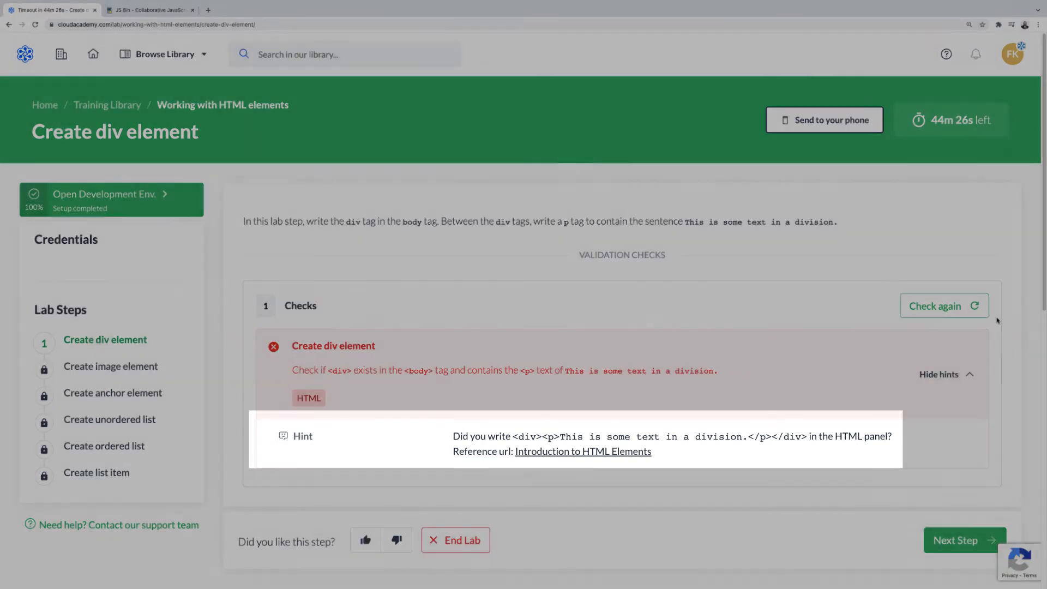
{"action": "left_click", "coordinate": [938, 305]}
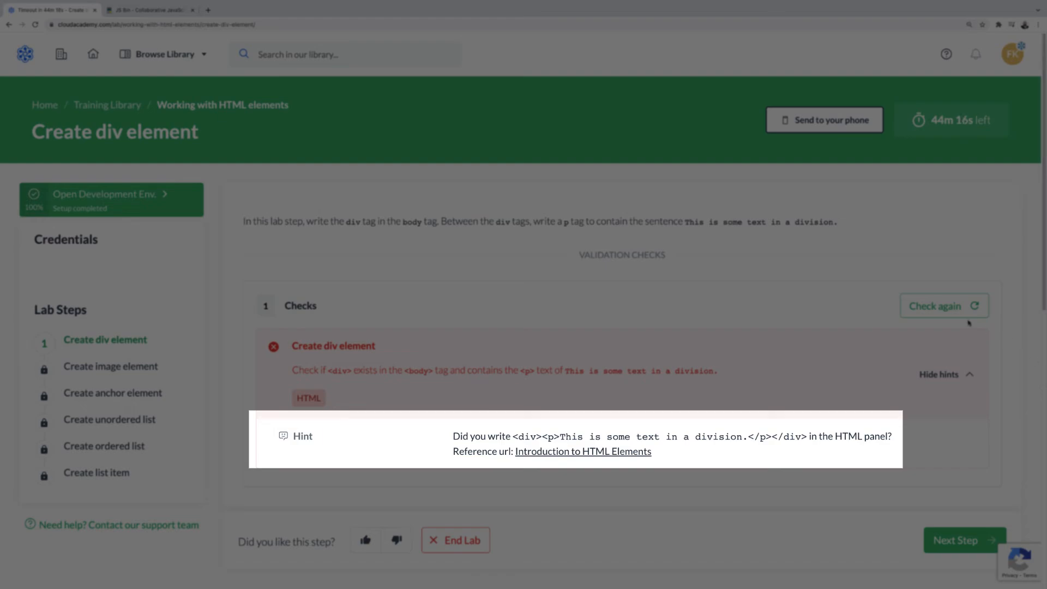
{"action": "left_click", "coordinate": [147, 10]}
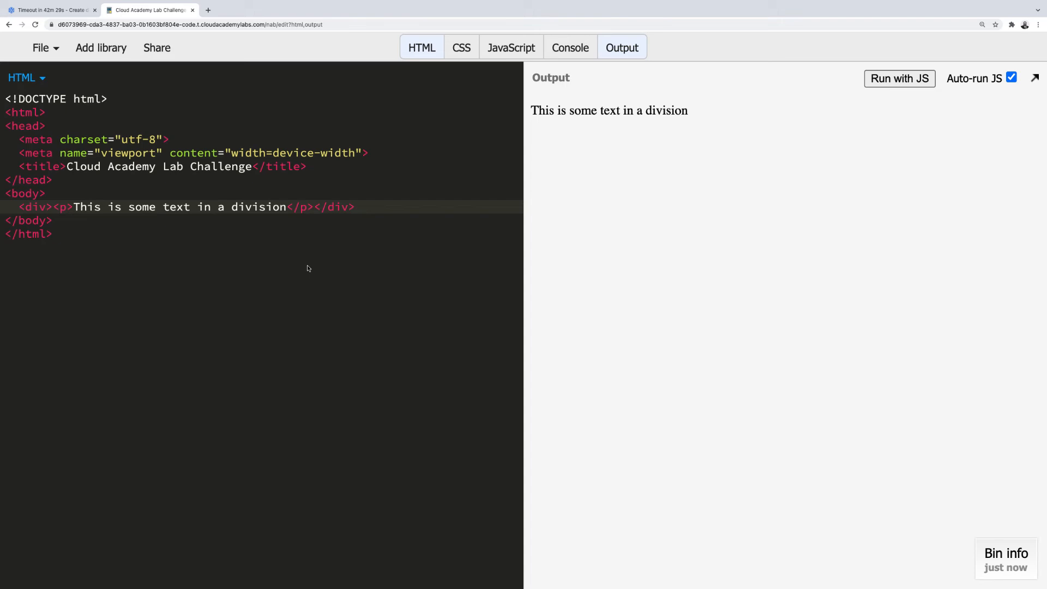
{"action": "type", "text": "."}
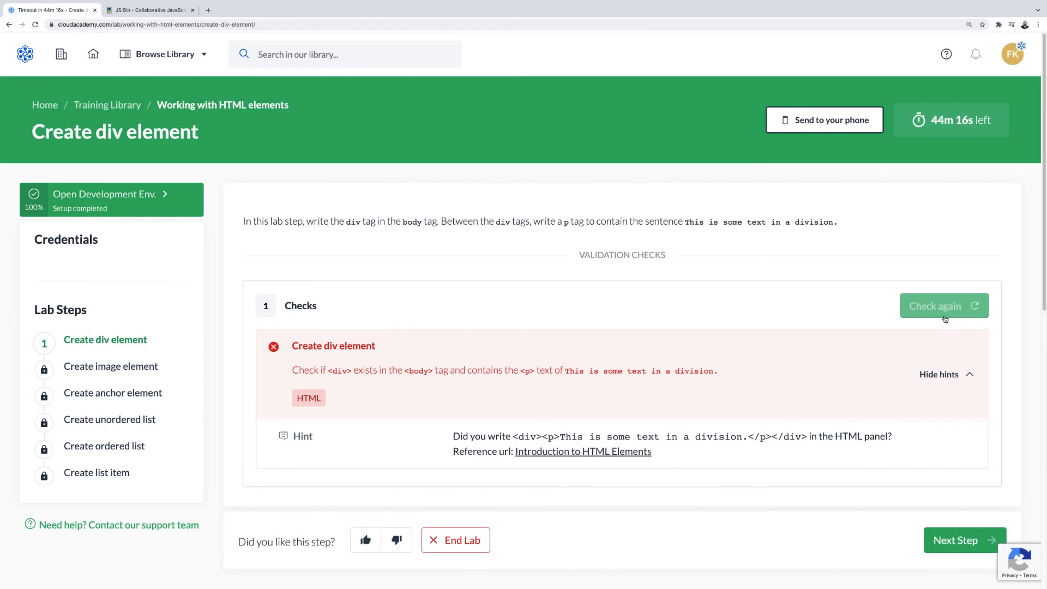
Re-run the check so the div step passes and advance to Create image element.
{"action": "left_click", "coordinate": [943, 305]}
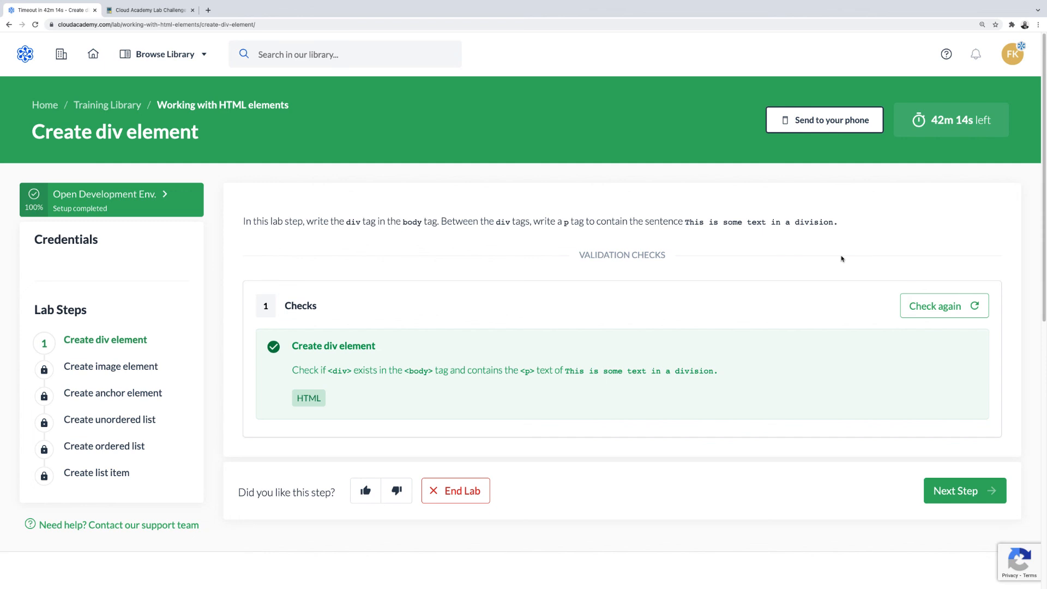
{"action": "mouse_move", "coordinate": [875, 407]}
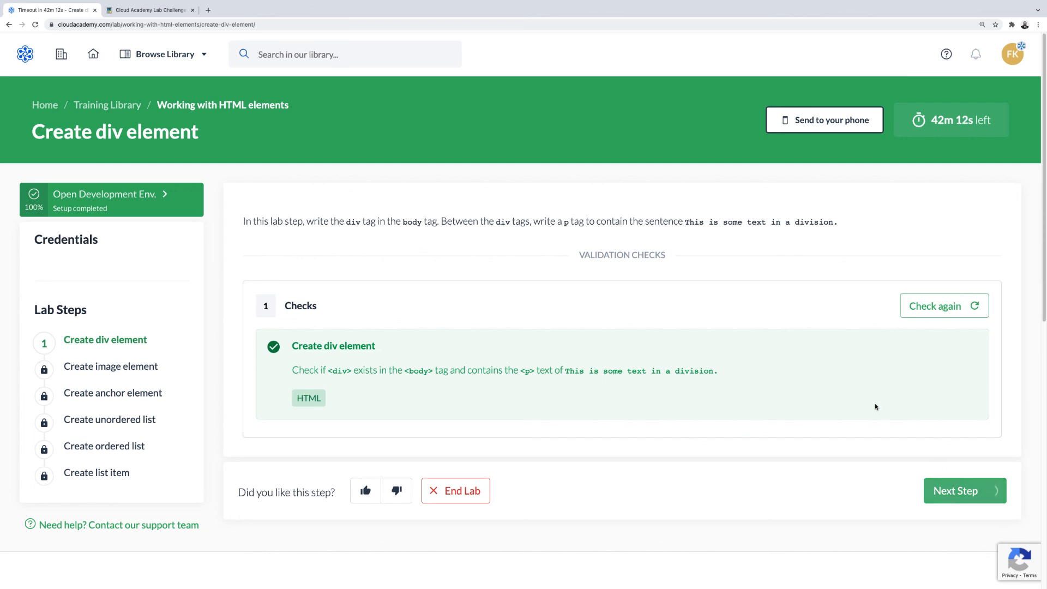
{"action": "left_click", "coordinate": [964, 489]}
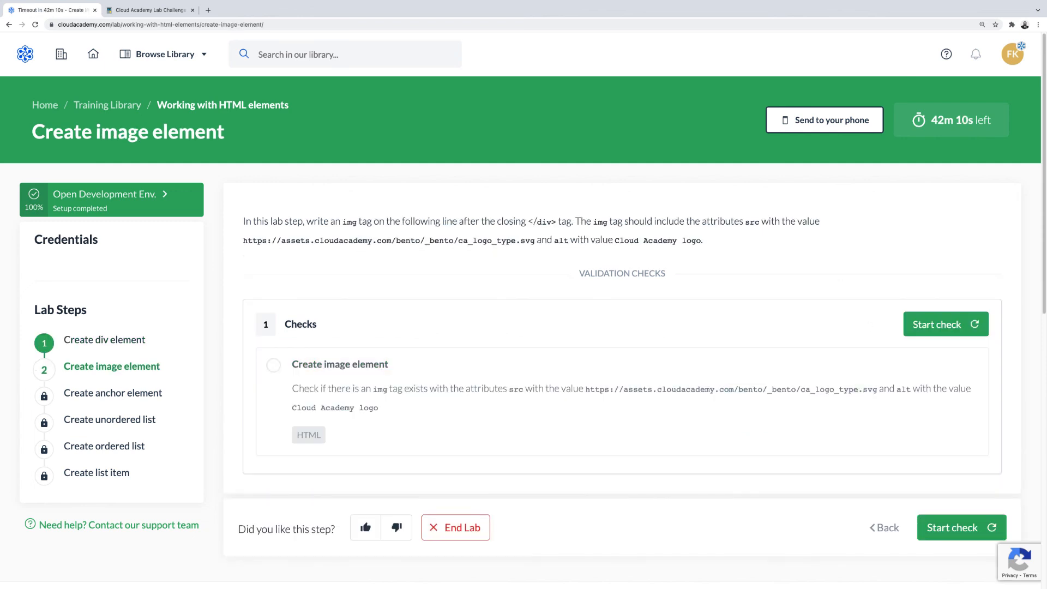